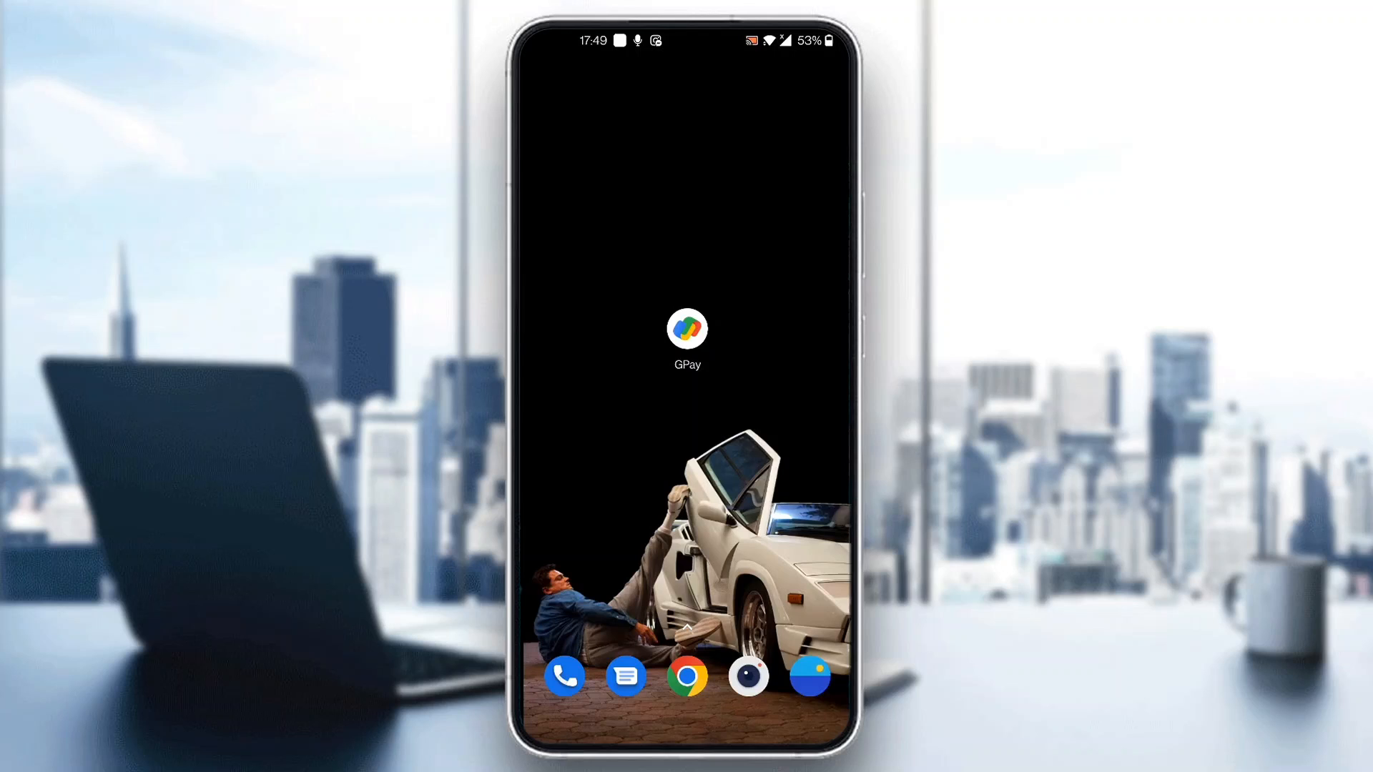
Launch Google Pay from its GPay icon on the Android home screen.
click(687, 330)
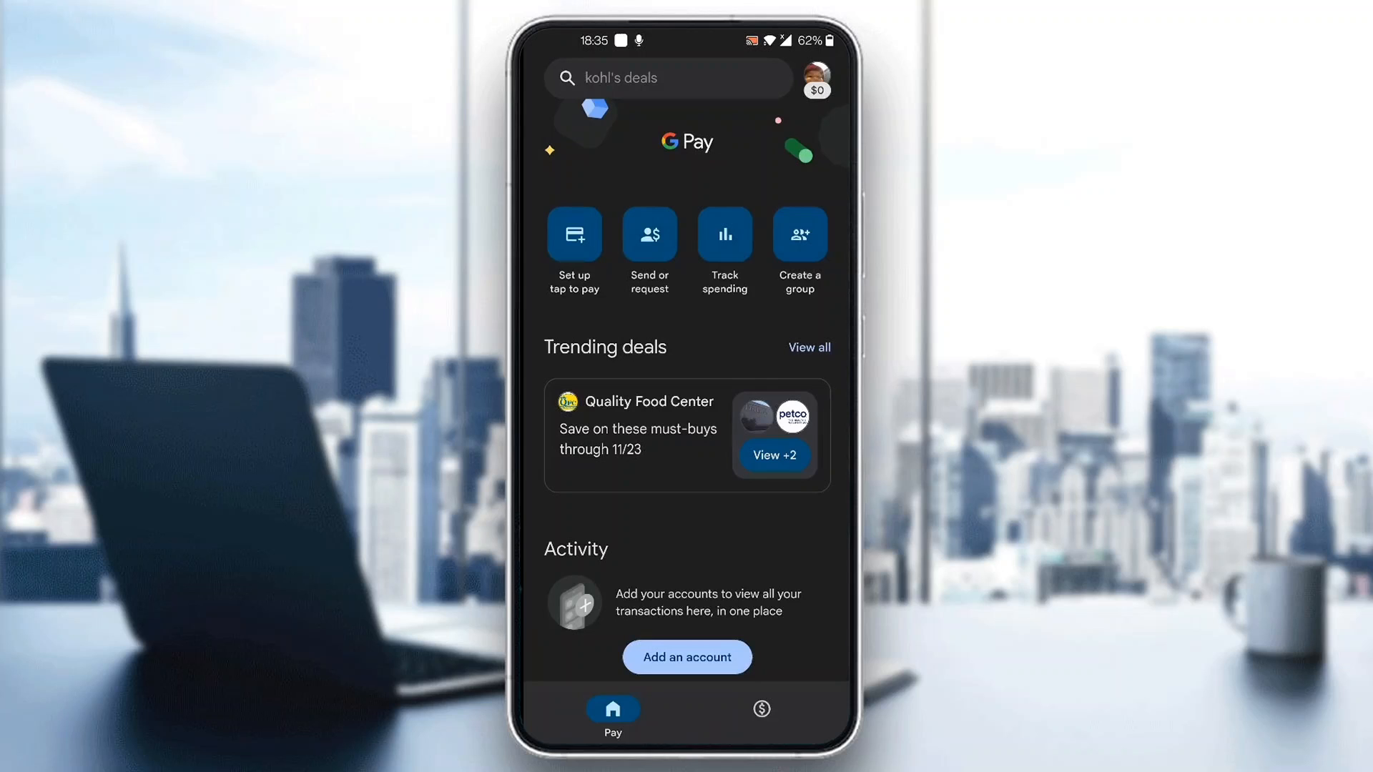
Open the profile menu listing balance, wallet, linked payment methods and settings.
click(814, 77)
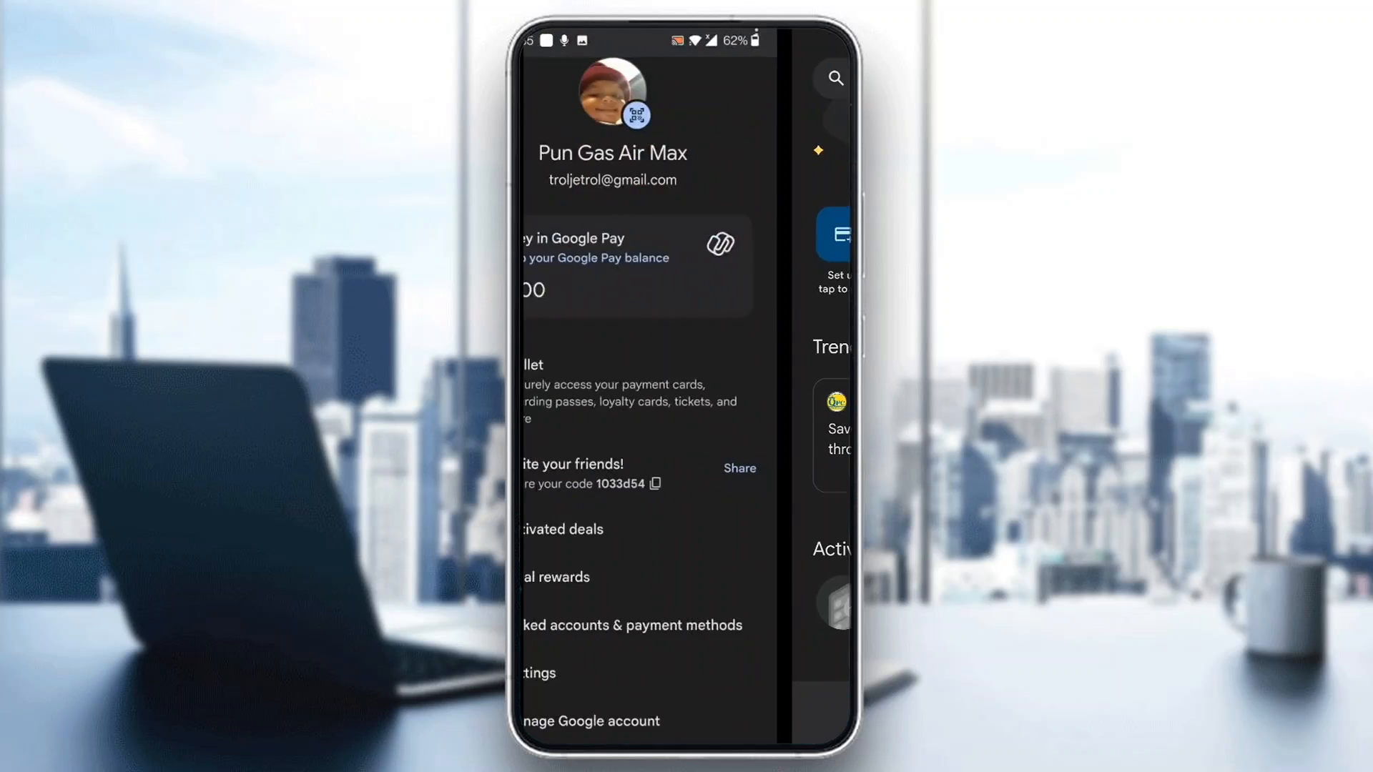